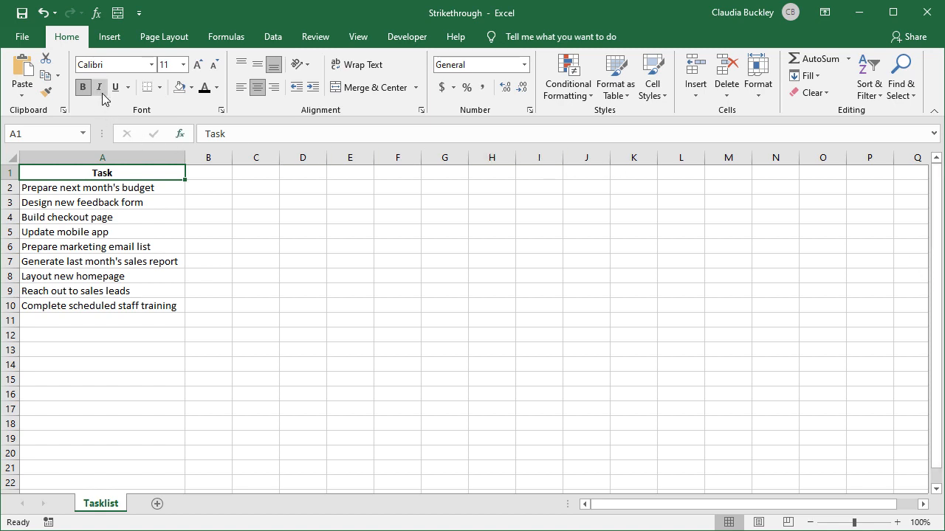
mouse_move(116, 87)
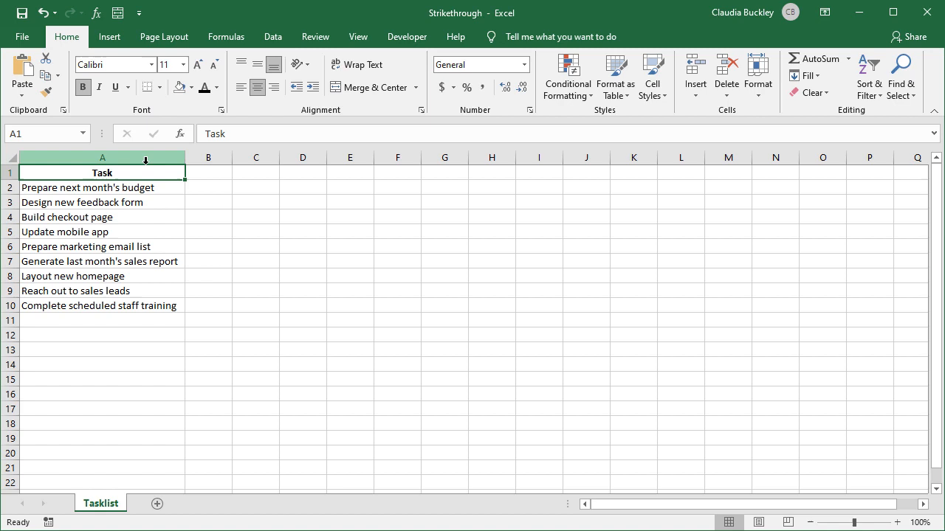
Strike through 'Prepare next month's budget' in A2 using Ctrl+5 and Format Cells.
left_click(102, 188)
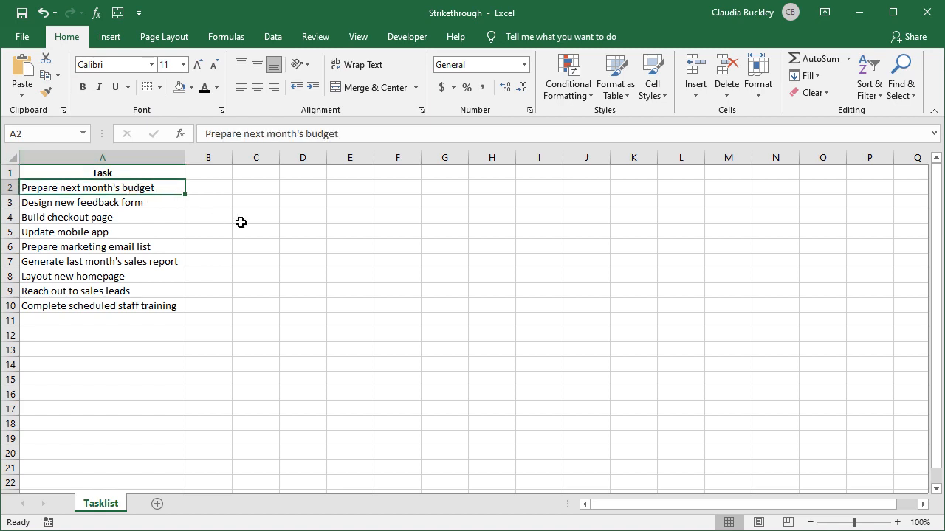
mouse_move(333, 233)
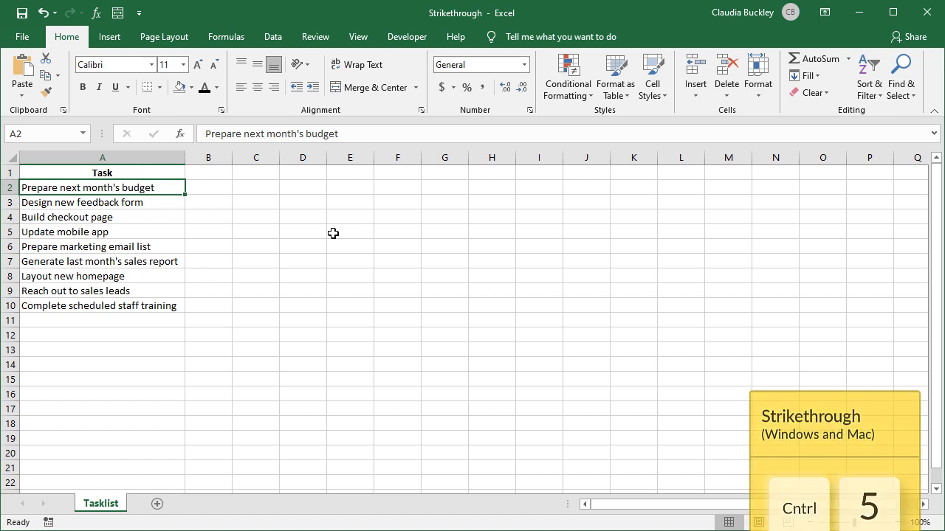
key("ctrl+5")
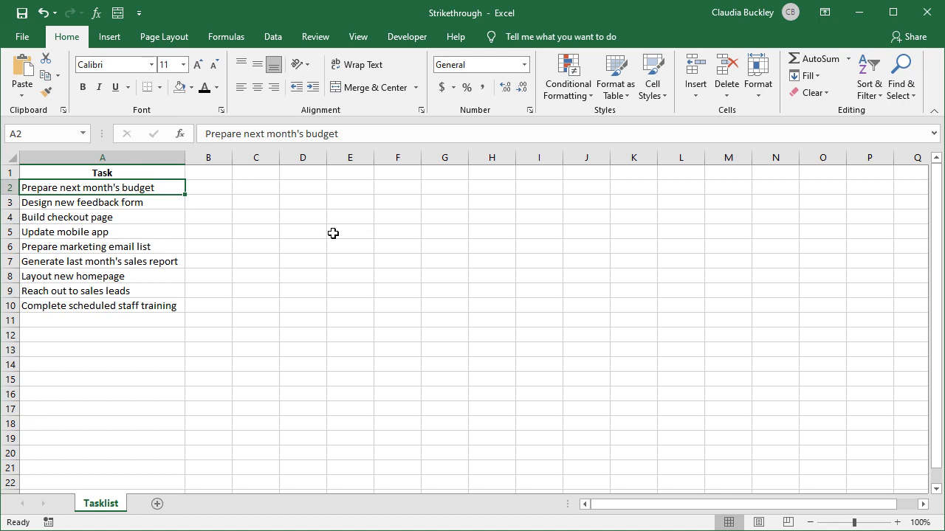
mouse_move(220, 110)
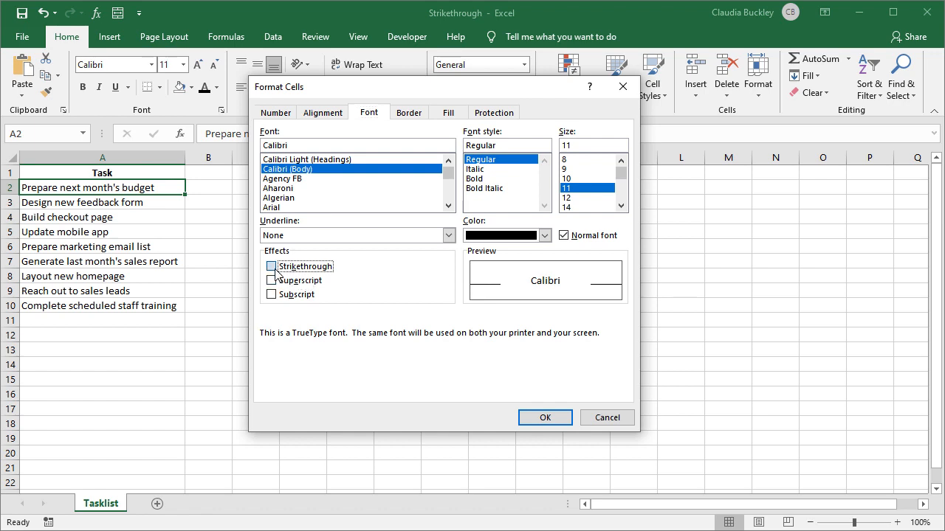
left_click(544, 417)
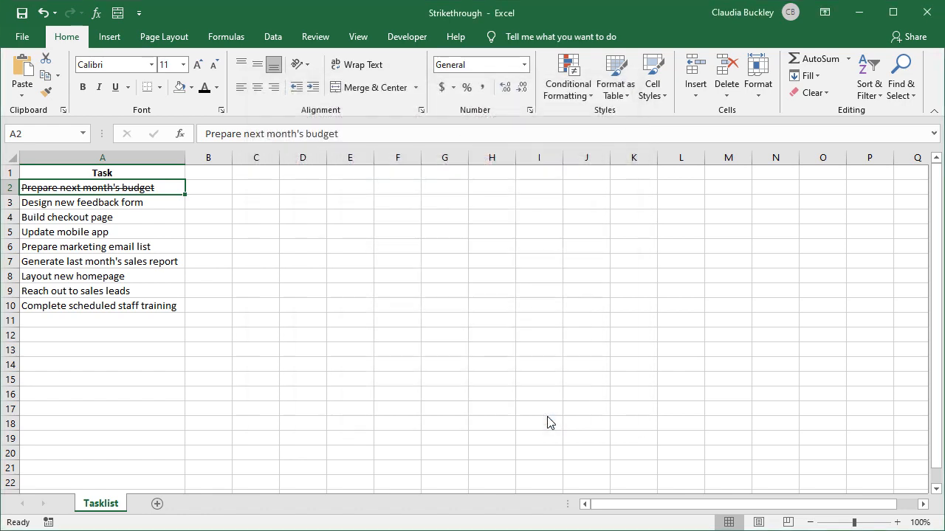
mouse_move(547, 417)
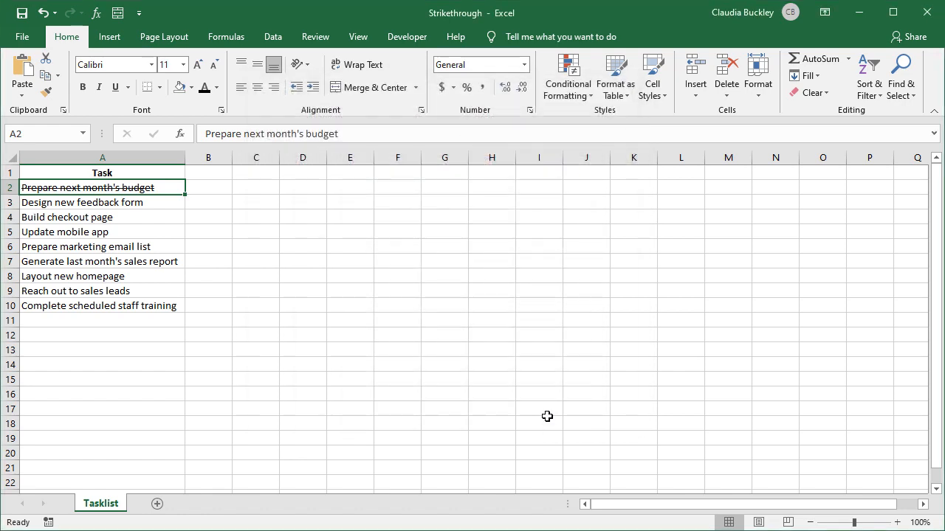
mouse_move(534, 387)
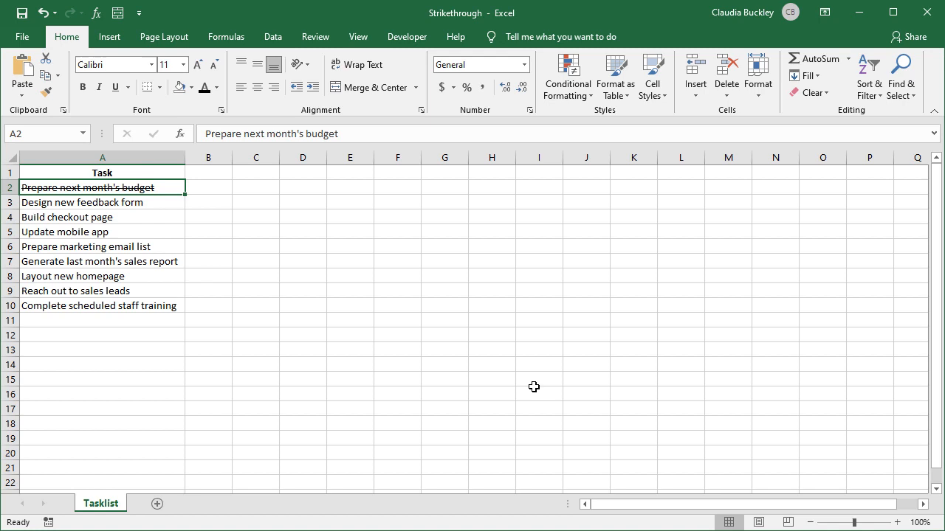
mouse_move(530, 374)
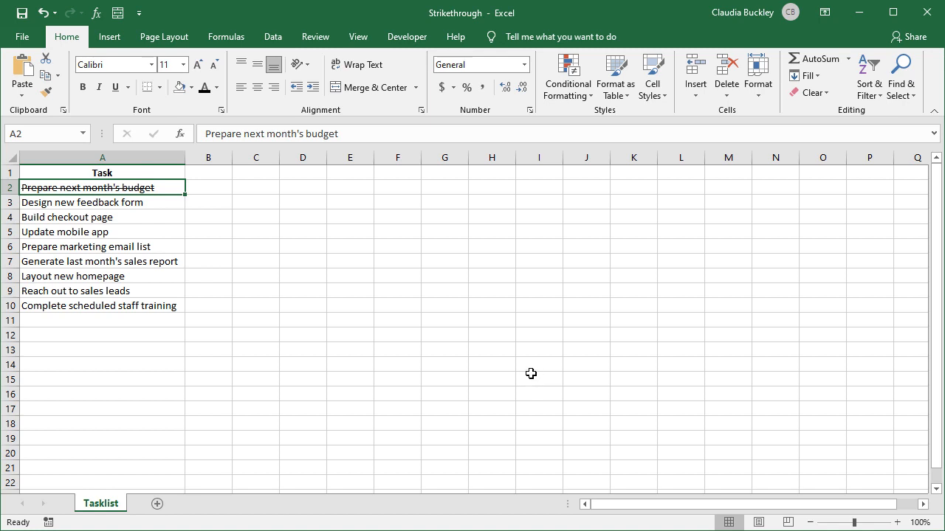
mouse_move(528, 367)
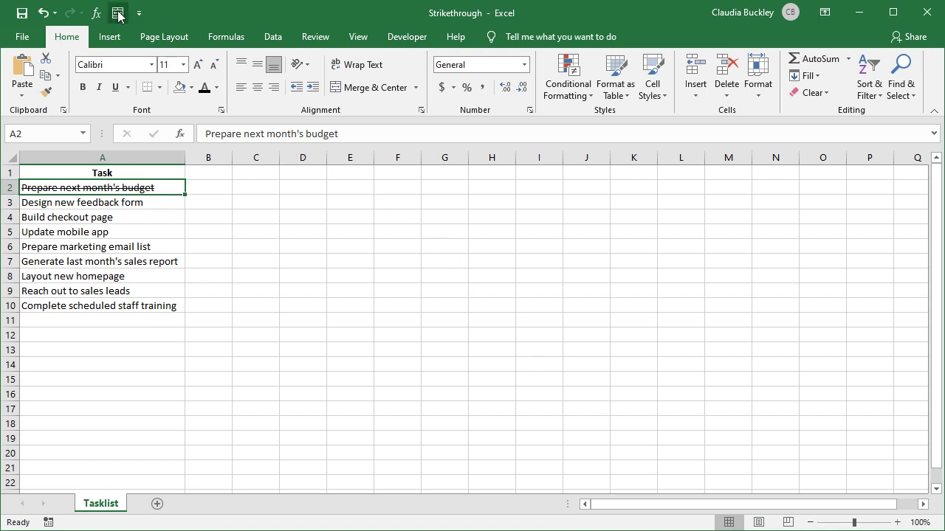
Add the Strikethrough command from All Commands to the Quick Access Toolbar.
right_click(119, 13)
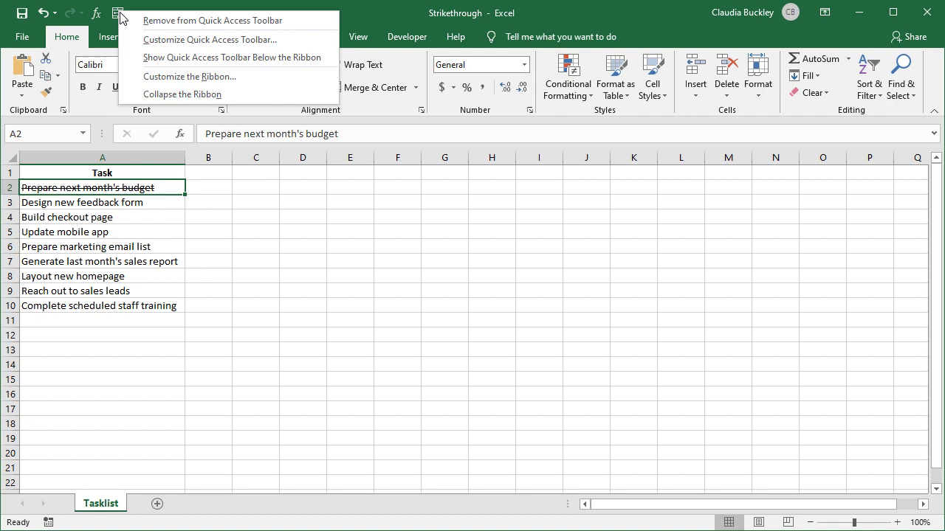
mouse_move(163, 39)
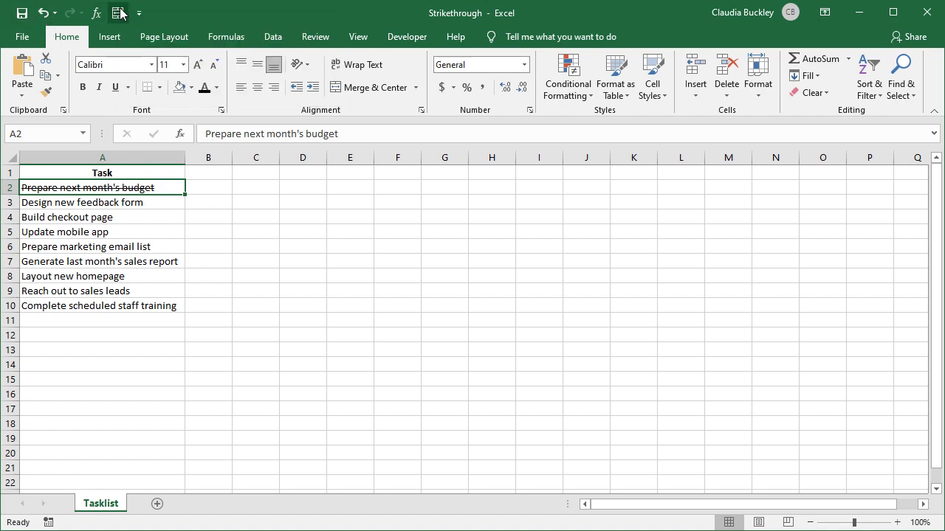
mouse_move(226, 36)
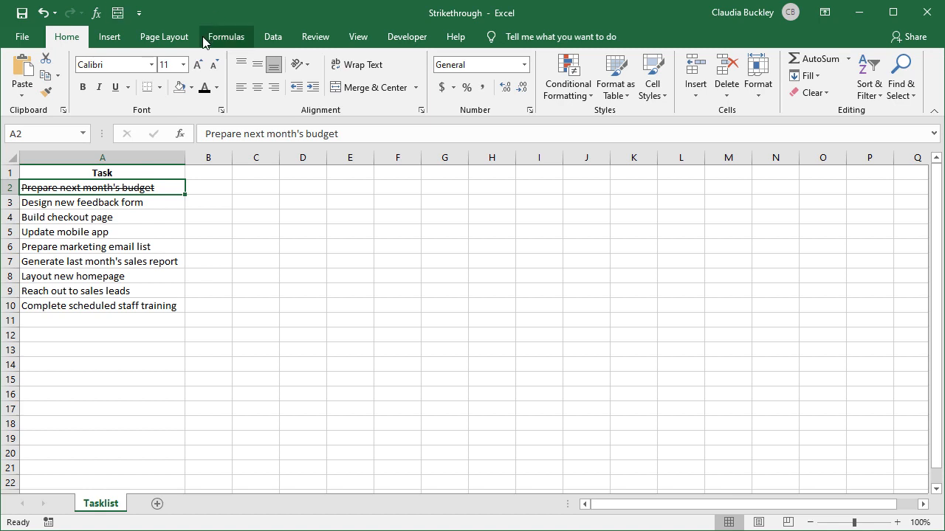
right_click(225, 36)
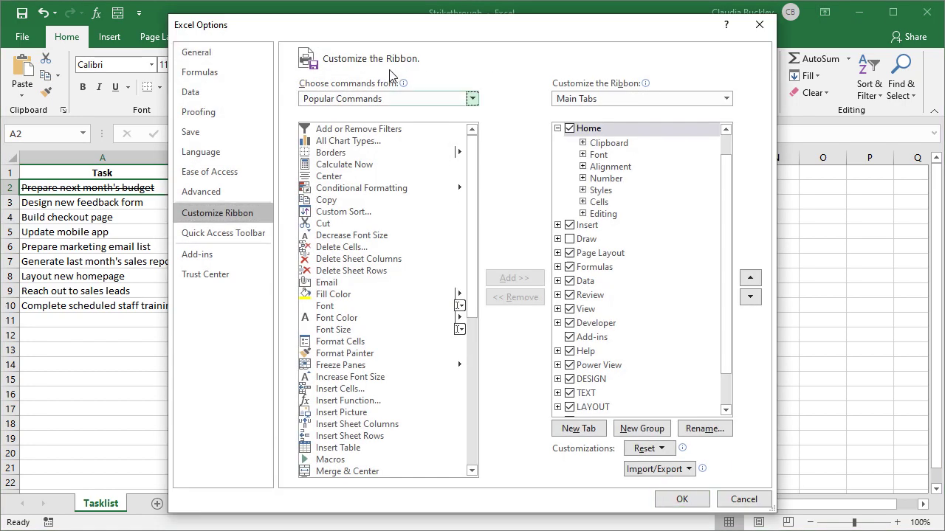
left_click(222, 232)
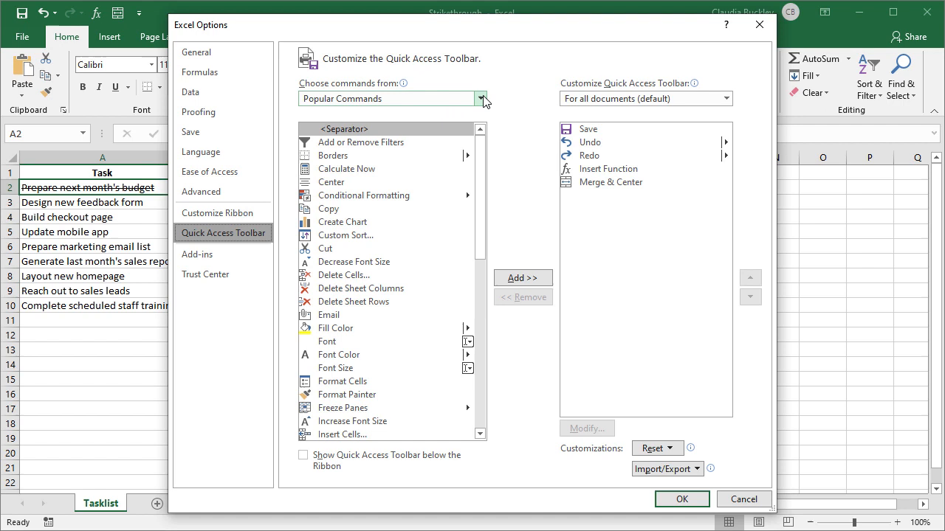
left_click(481, 98)
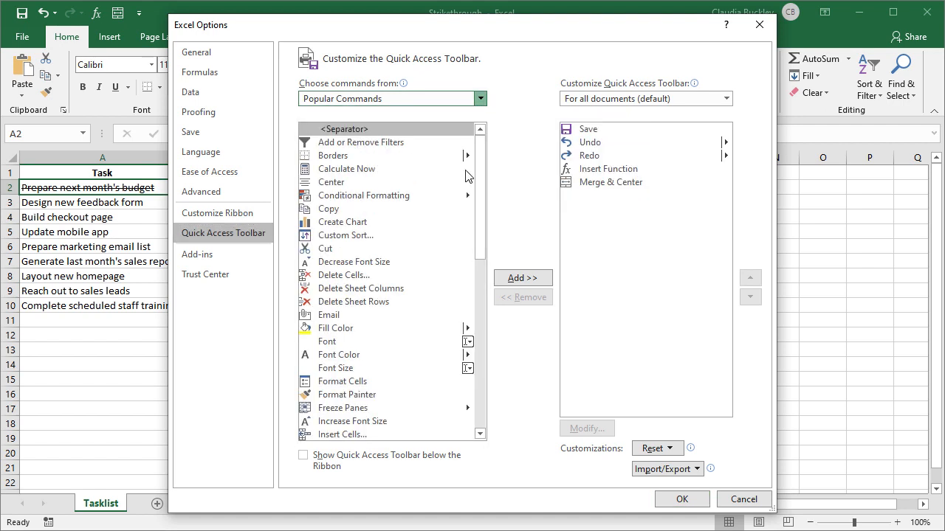
left_click(479, 98)
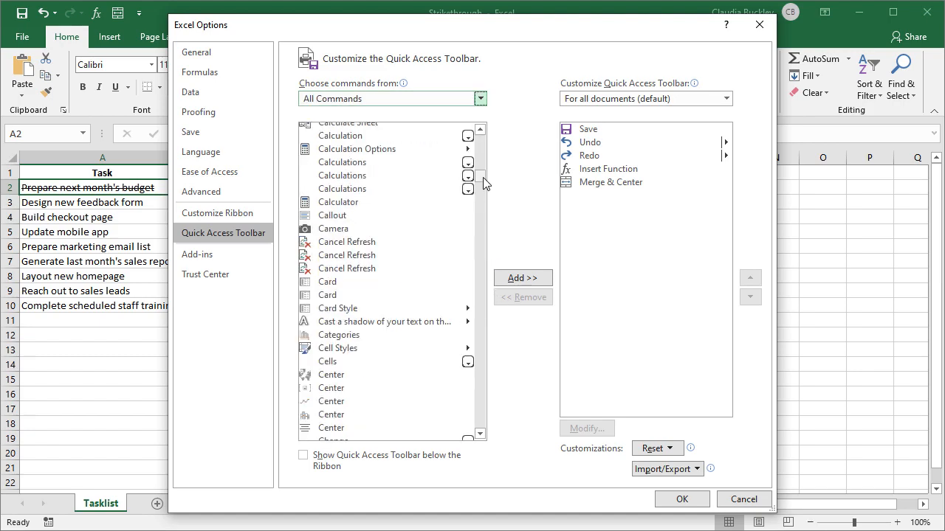
scroll("down", 3)
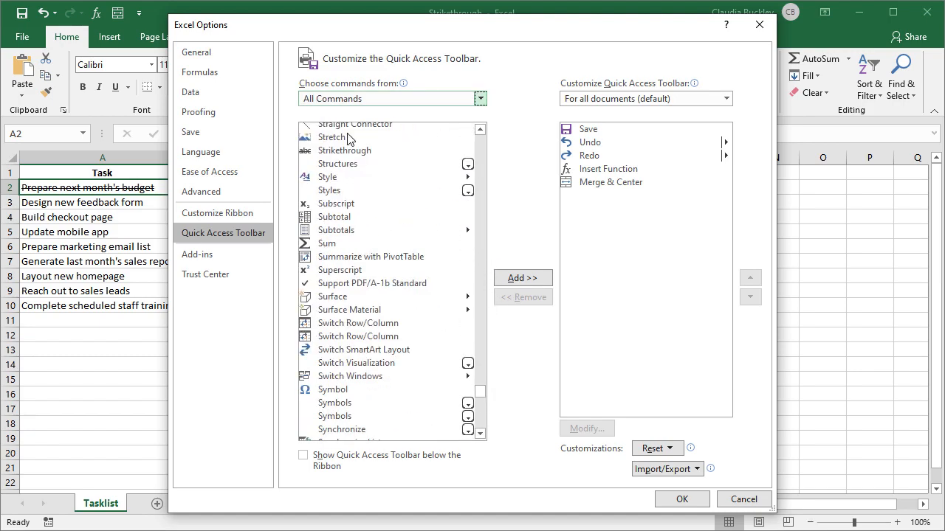
left_click(344, 151)
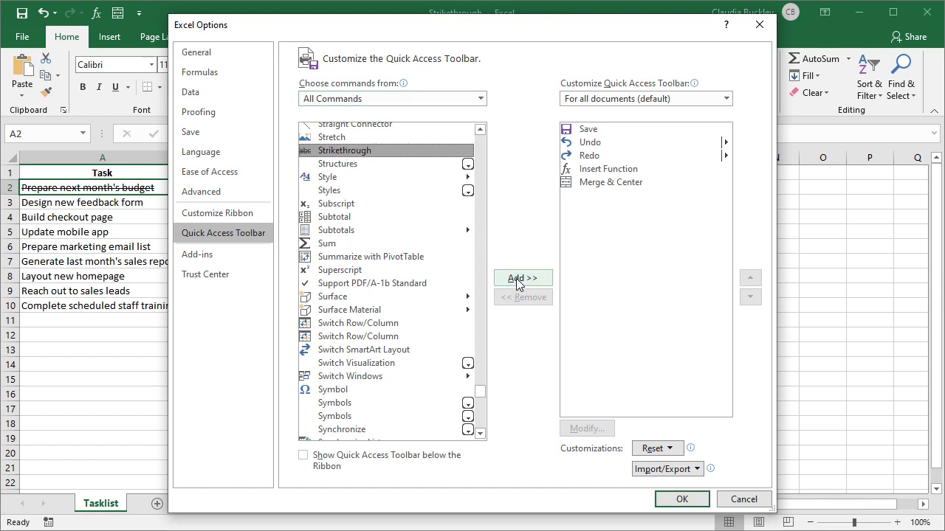
left_click(523, 277)
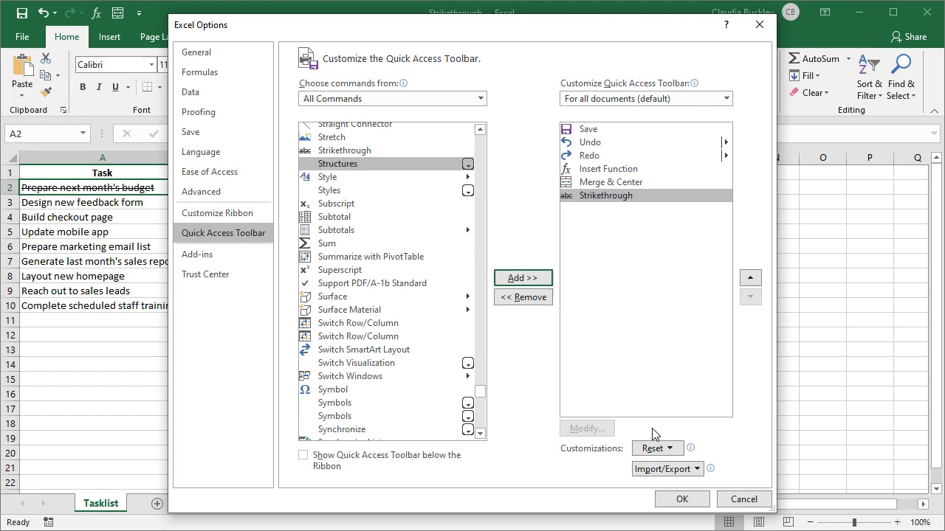
left_click(682, 499)
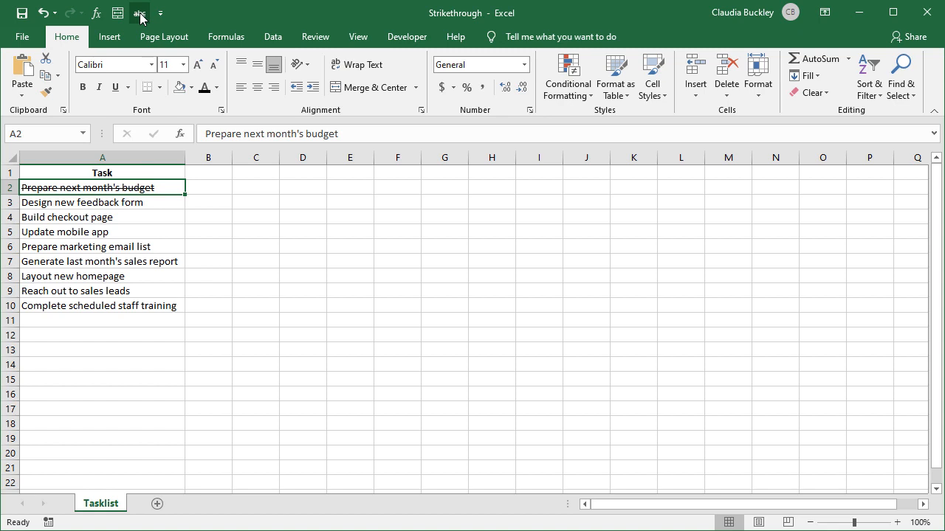
mouse_move(140, 13)
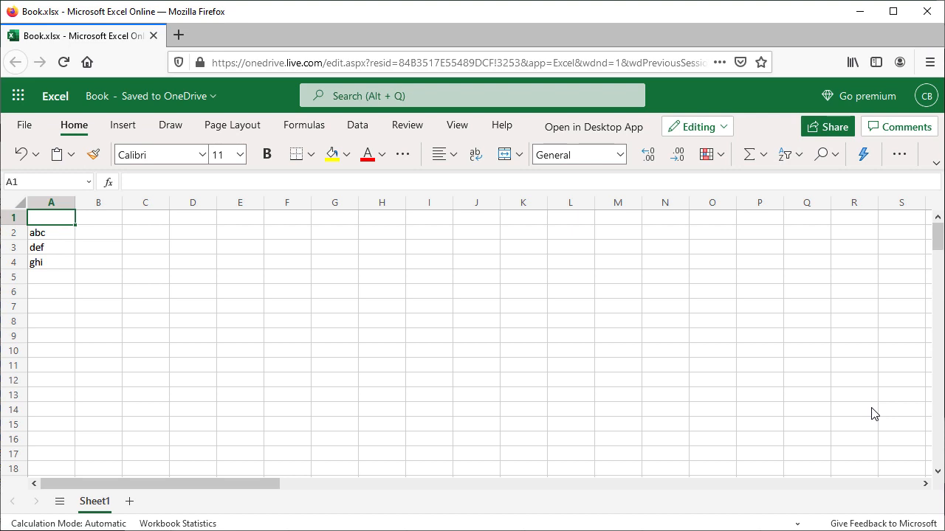
mouse_move(846, 404)
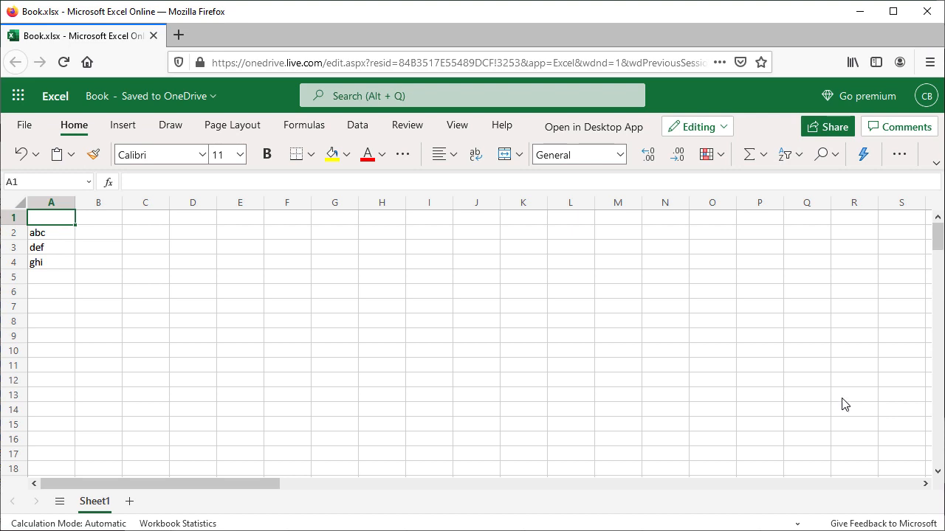
mouse_move(631, 247)
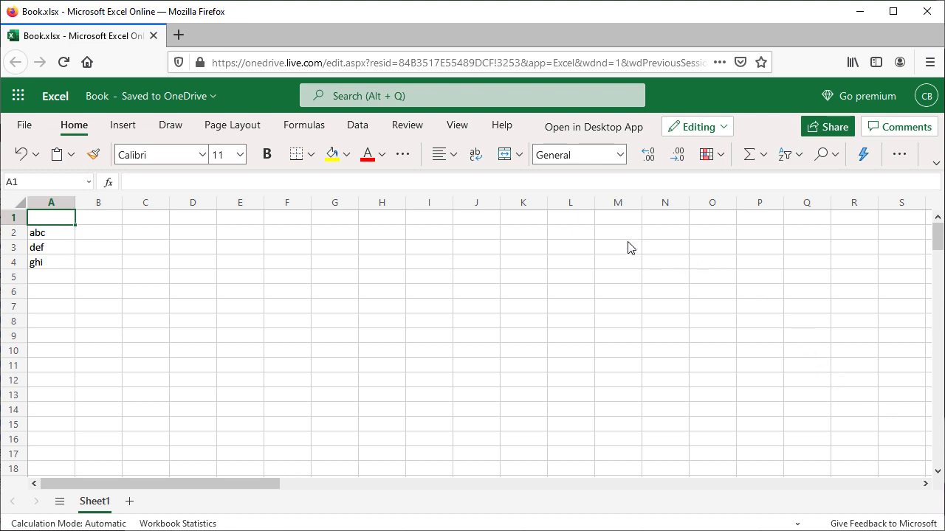
mouse_move(403, 153)
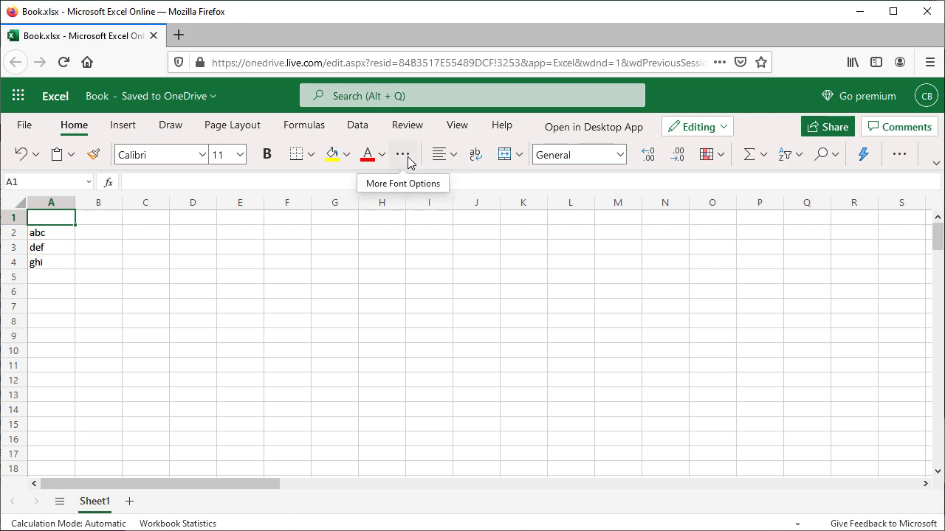
Strike through 'abc' in cell A2 of Book.xlsx from More Font Options.
left_click(50, 232)
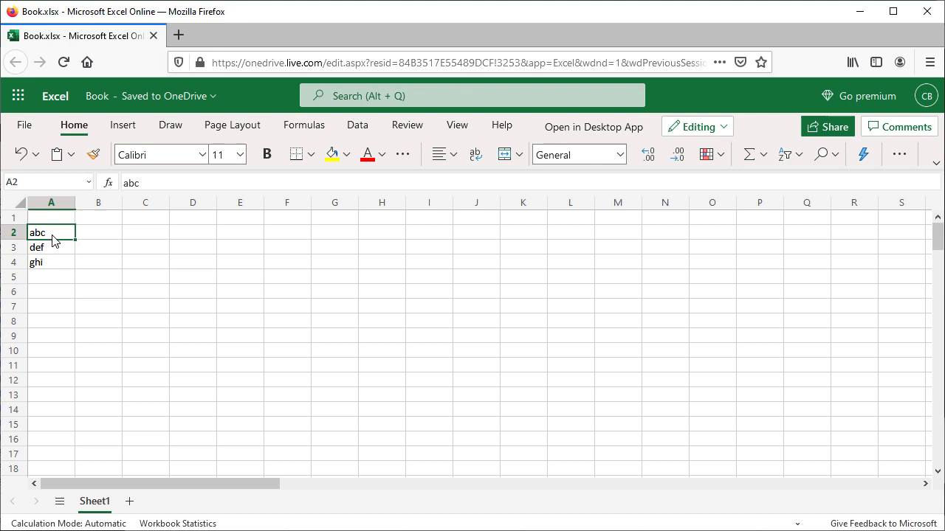
left_click(402, 154)
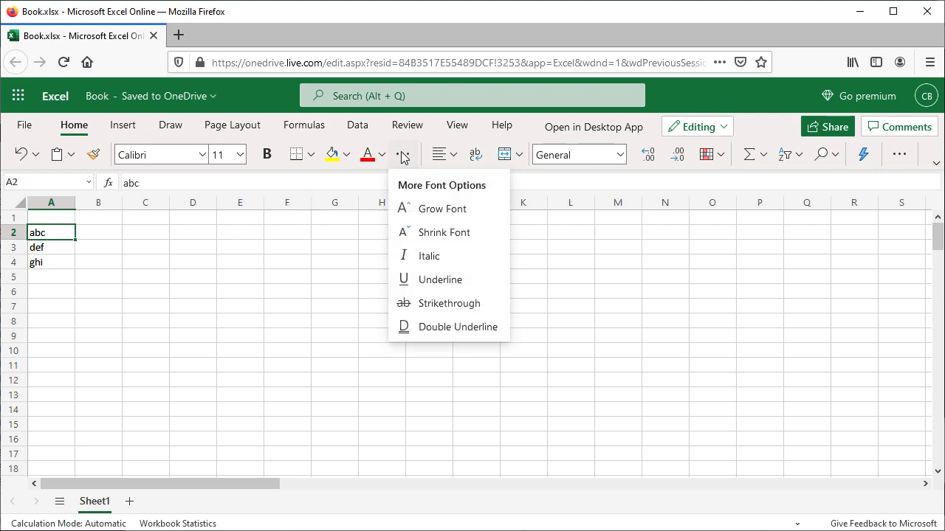
mouse_move(436, 303)
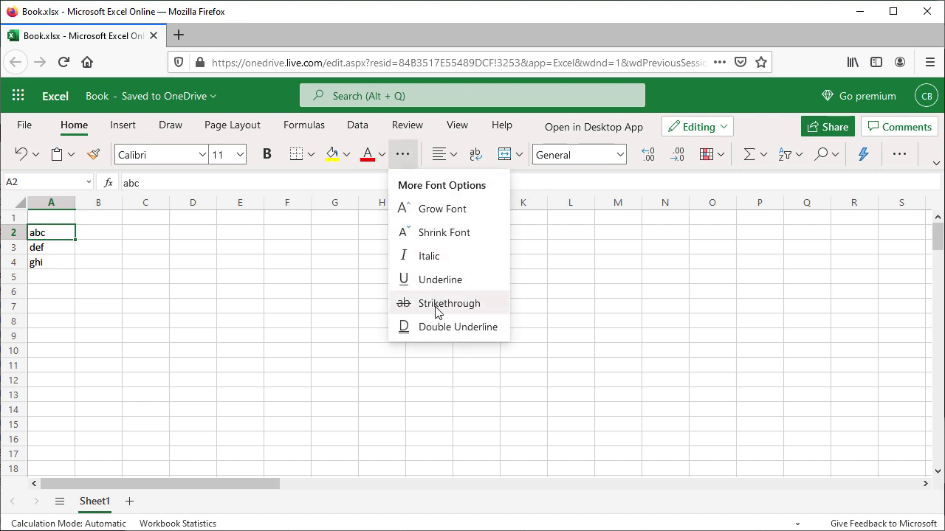
left_click(448, 304)
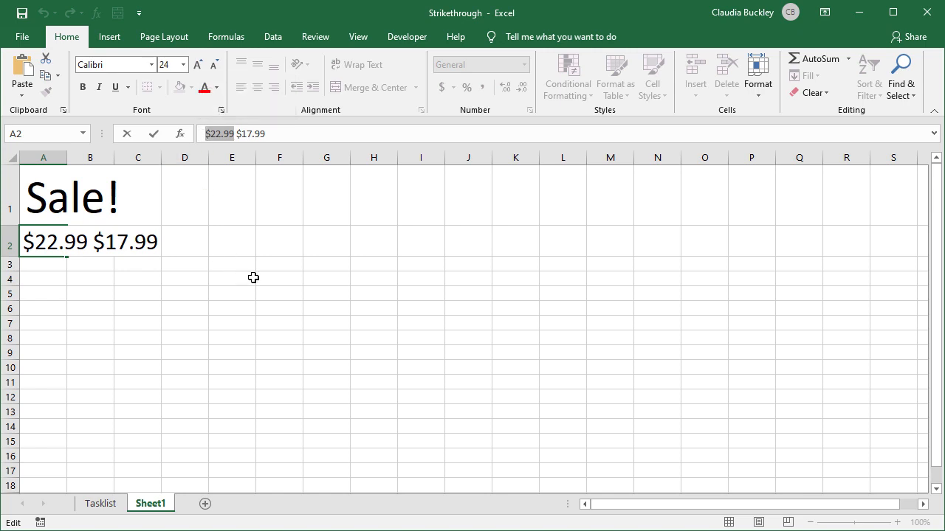
mouse_move(275, 282)
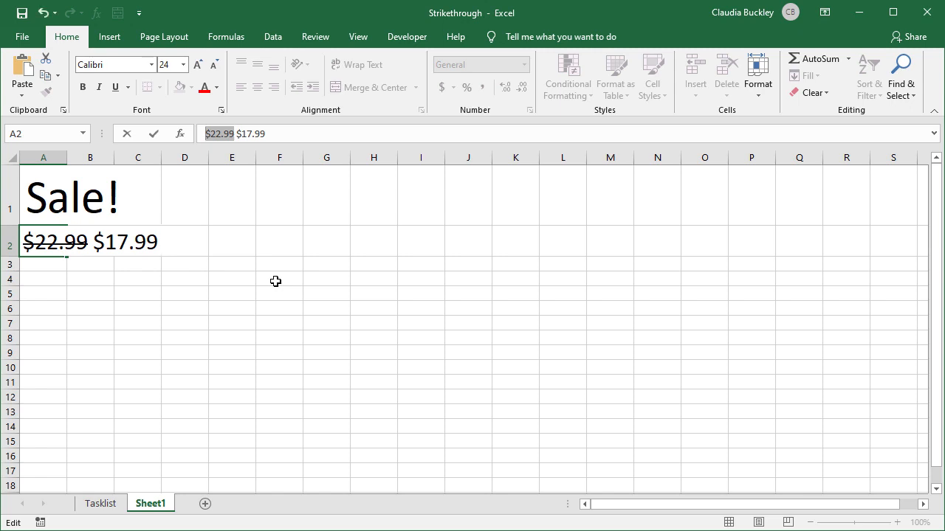
Finish editing the price cell so only '$22.99' stays struck through.
left_click(43, 264)
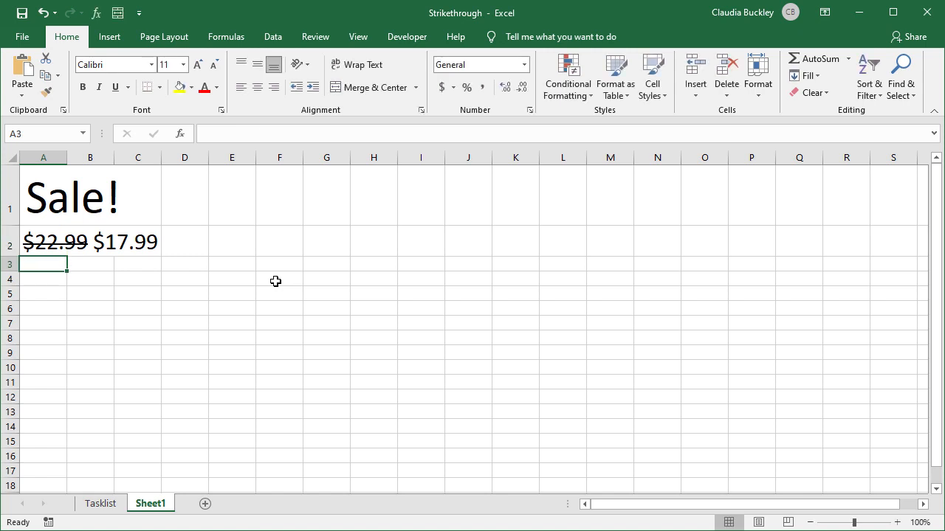
left_click(43, 242)
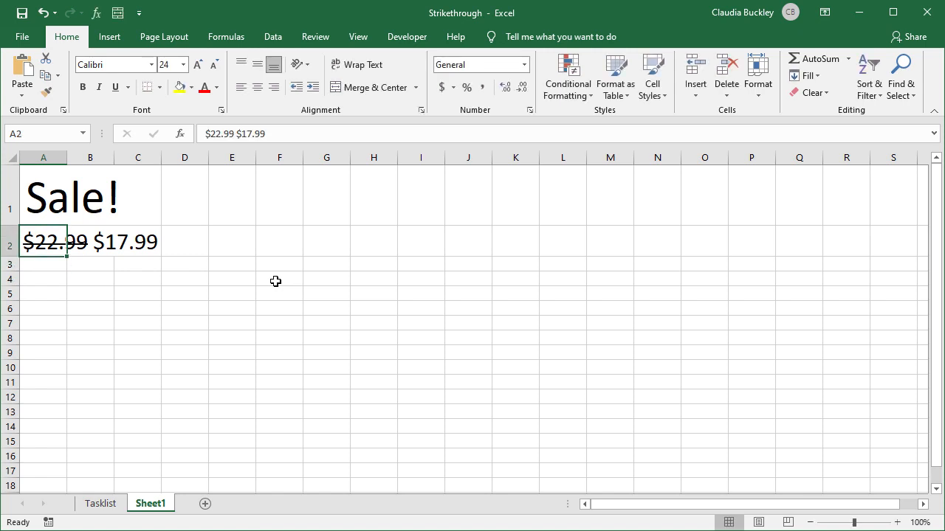
left_click(43, 264)
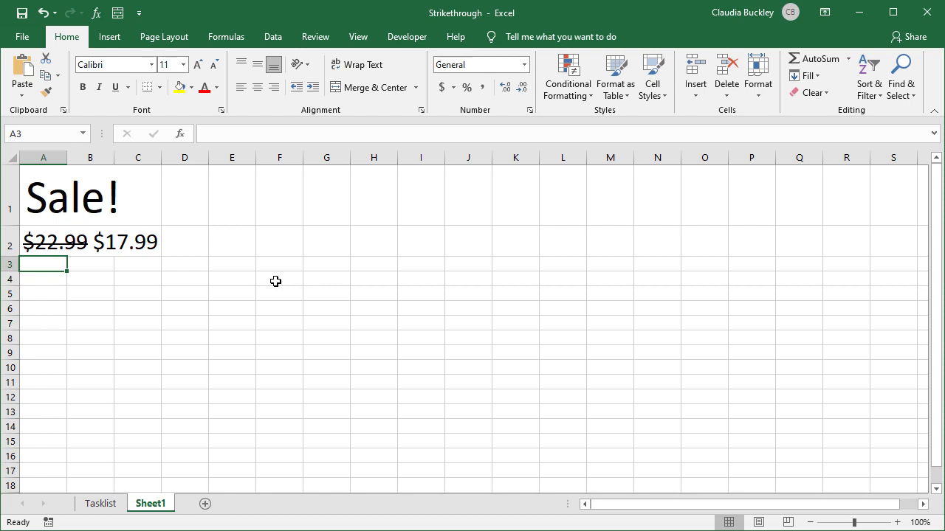
mouse_move(178, 466)
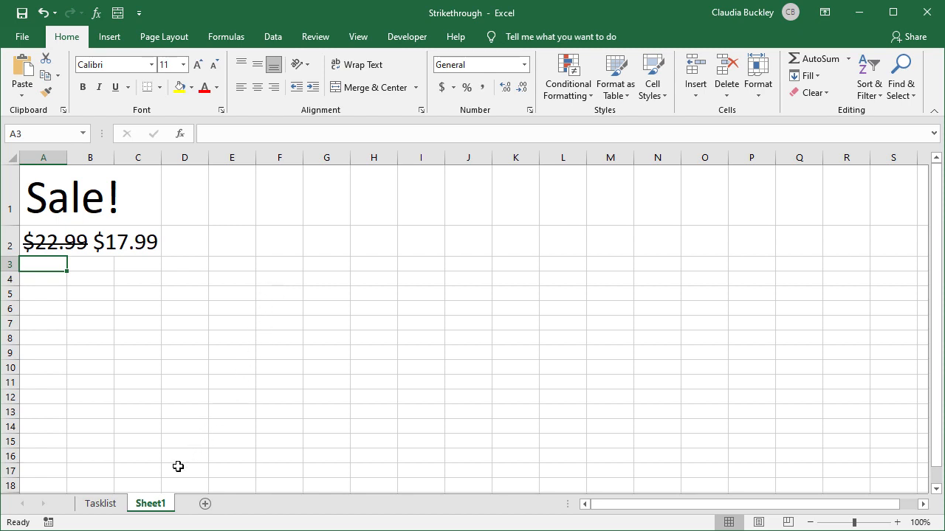
mouse_move(100, 504)
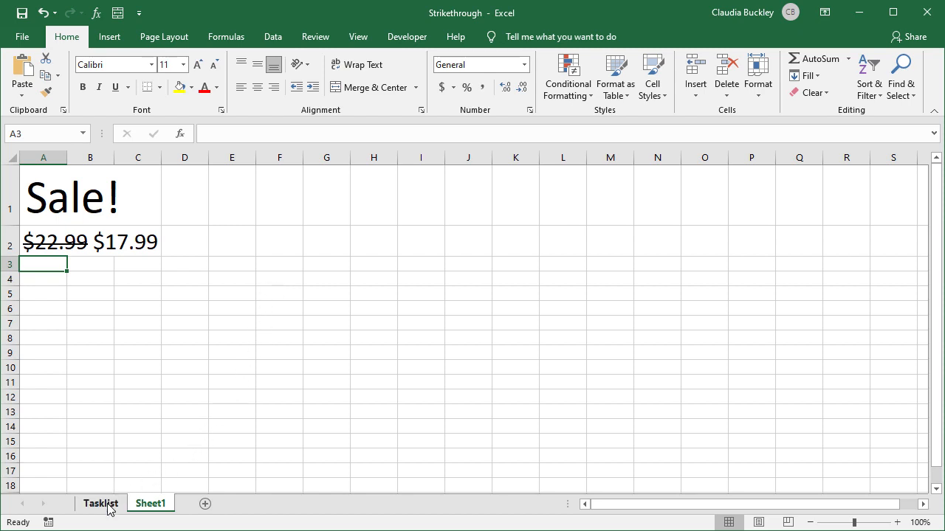
On Tasklist, copy the strikethrough to 'Generate last month's sales report' and 'Reach out to sales leads'.
left_click(101, 504)
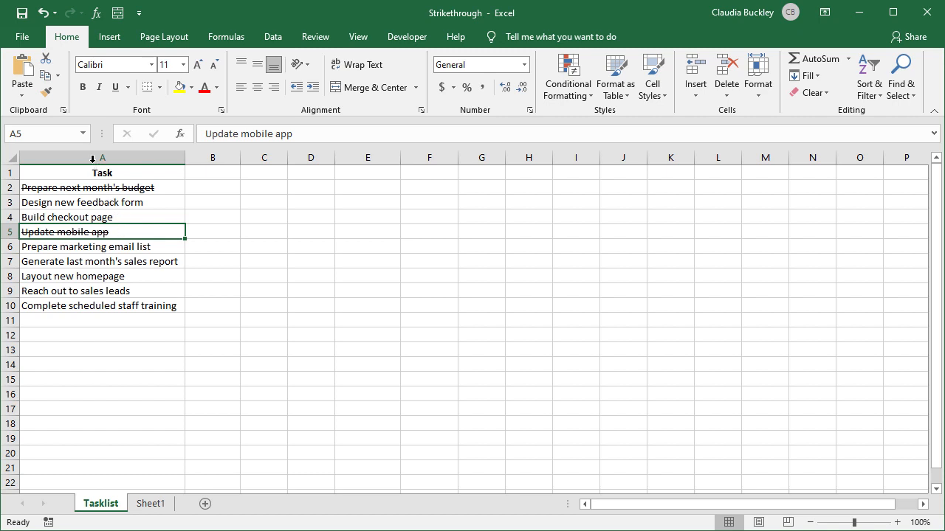
left_click(46, 94)
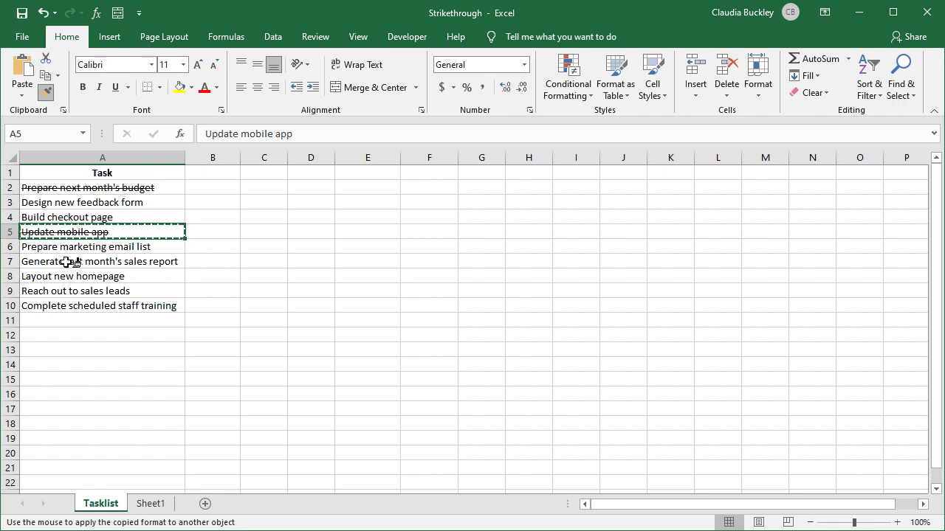
left_click(102, 262)
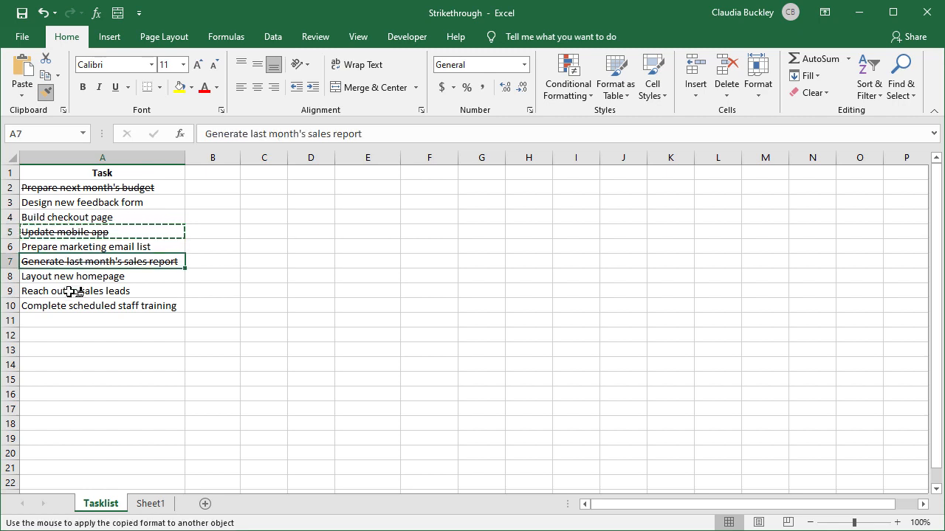
left_click(75, 305)
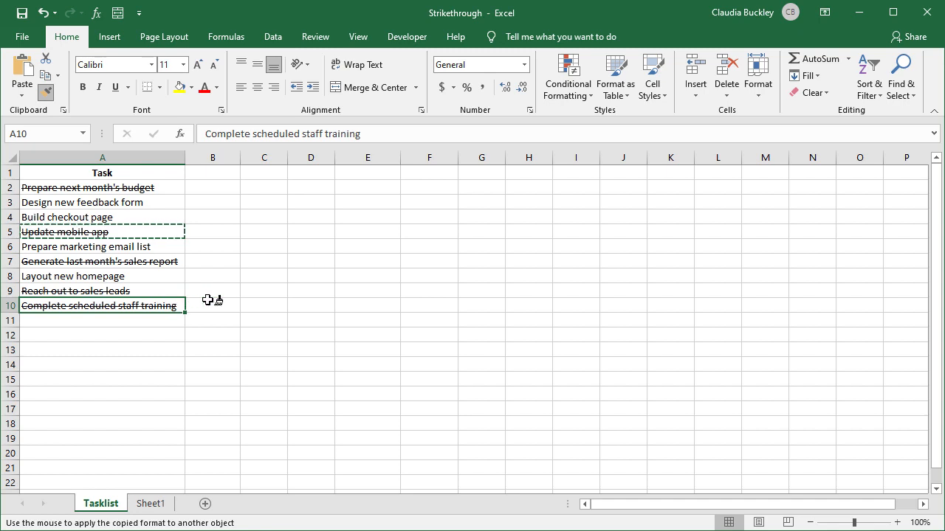
mouse_move(167, 280)
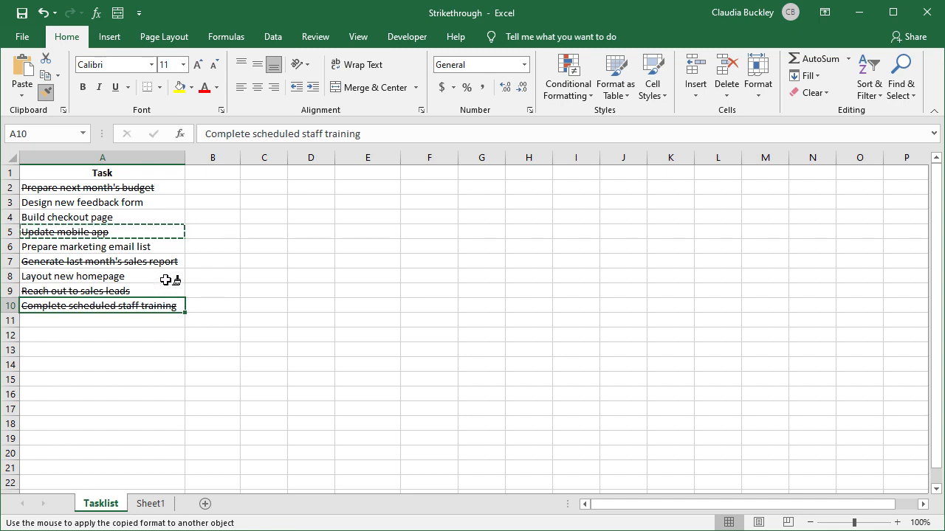